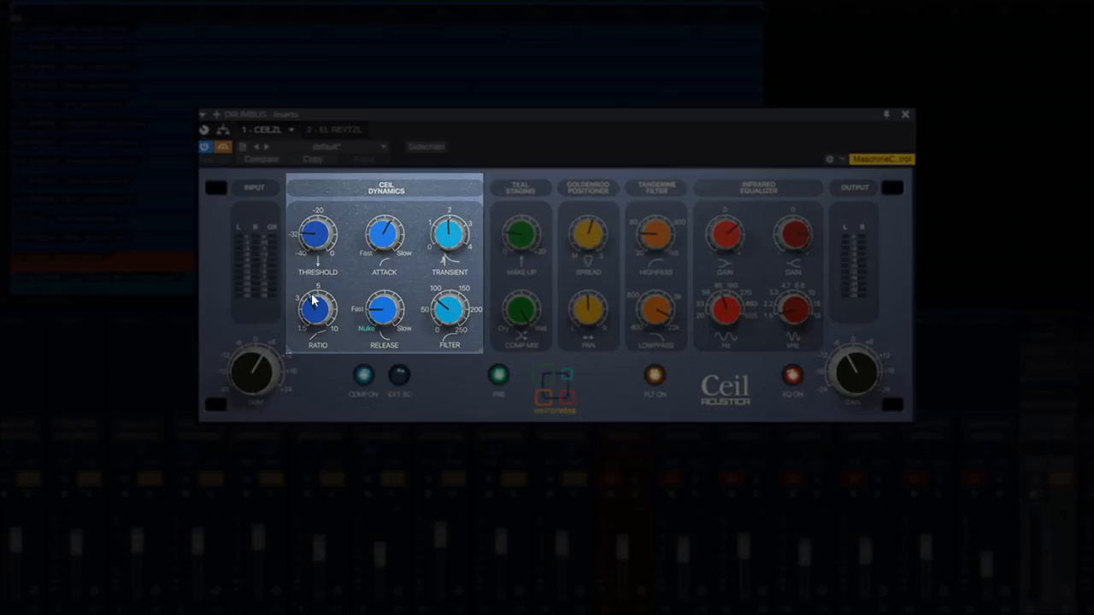
pyautogui.moveTo(373, 247)
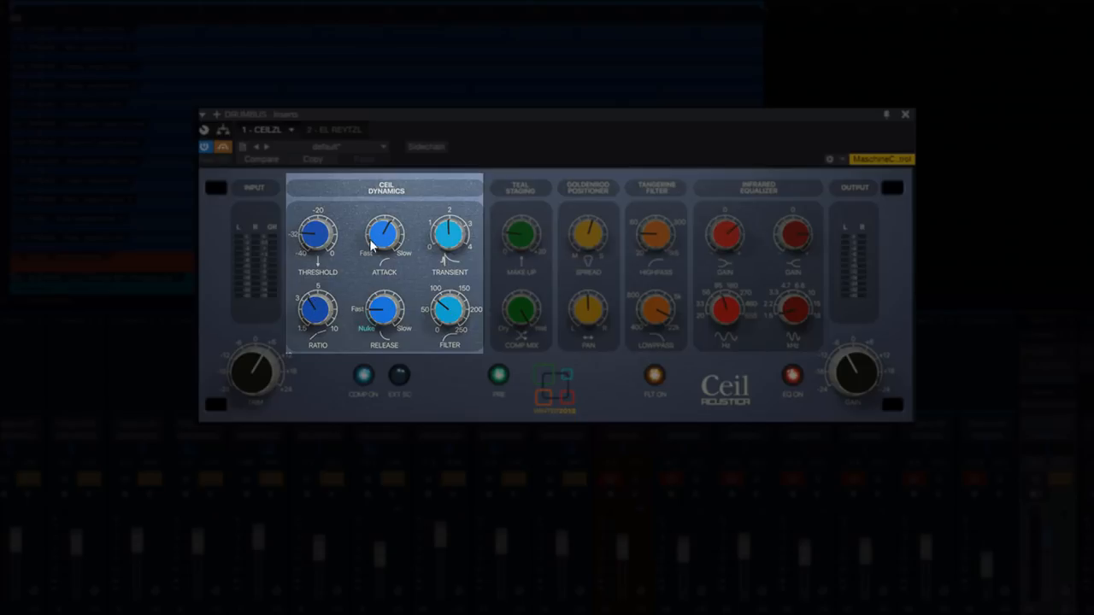
pyautogui.moveTo(444, 263)
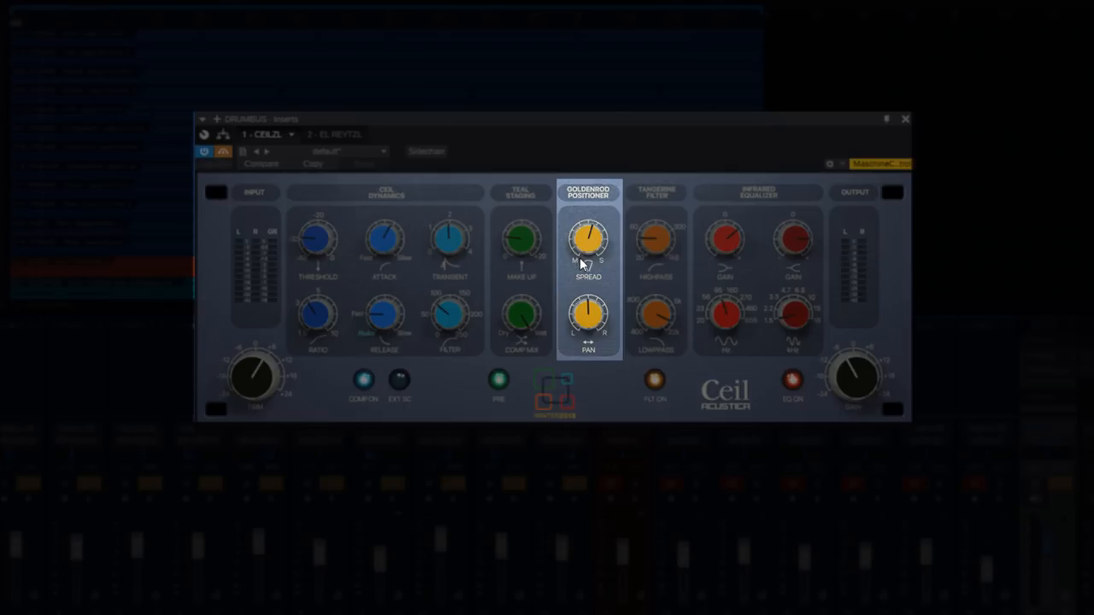
pyautogui.click(654, 189)
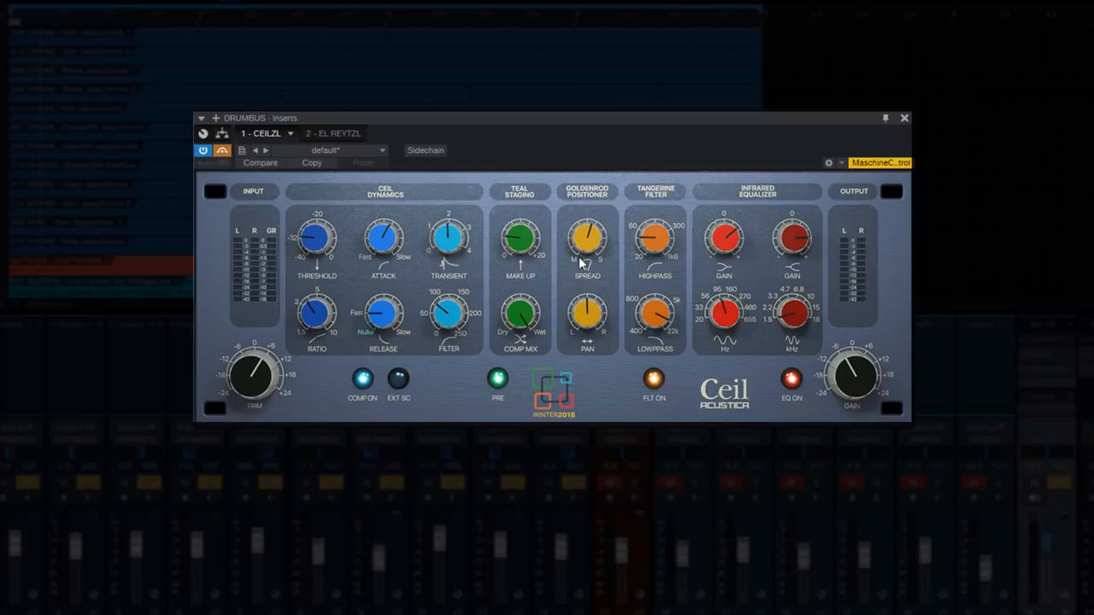
pyautogui.moveTo(623, 267)
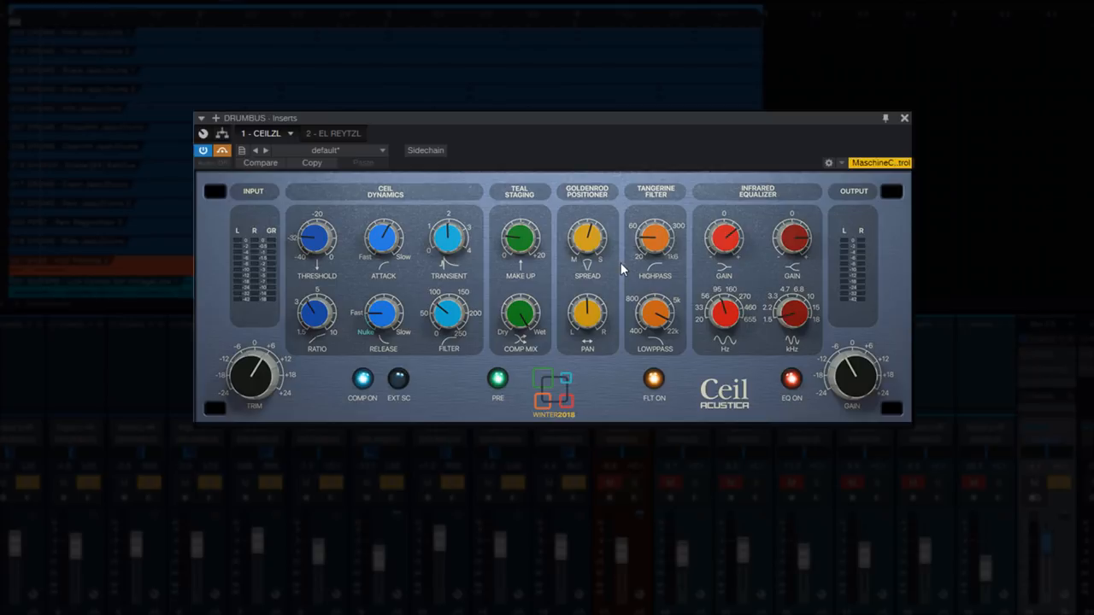
pyautogui.moveTo(653, 253)
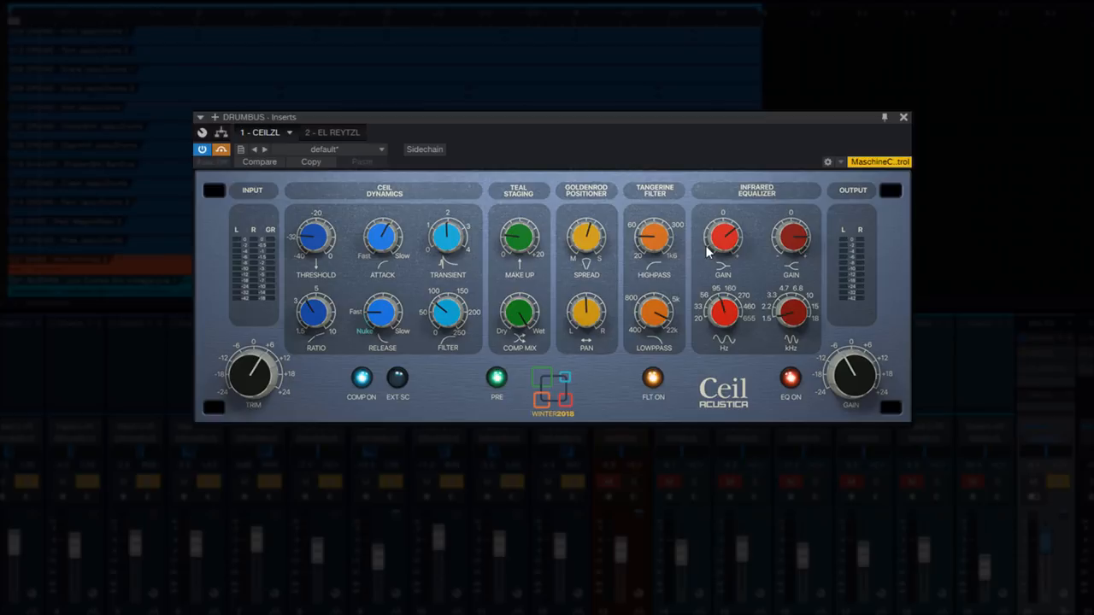
pyautogui.moveTo(722, 304)
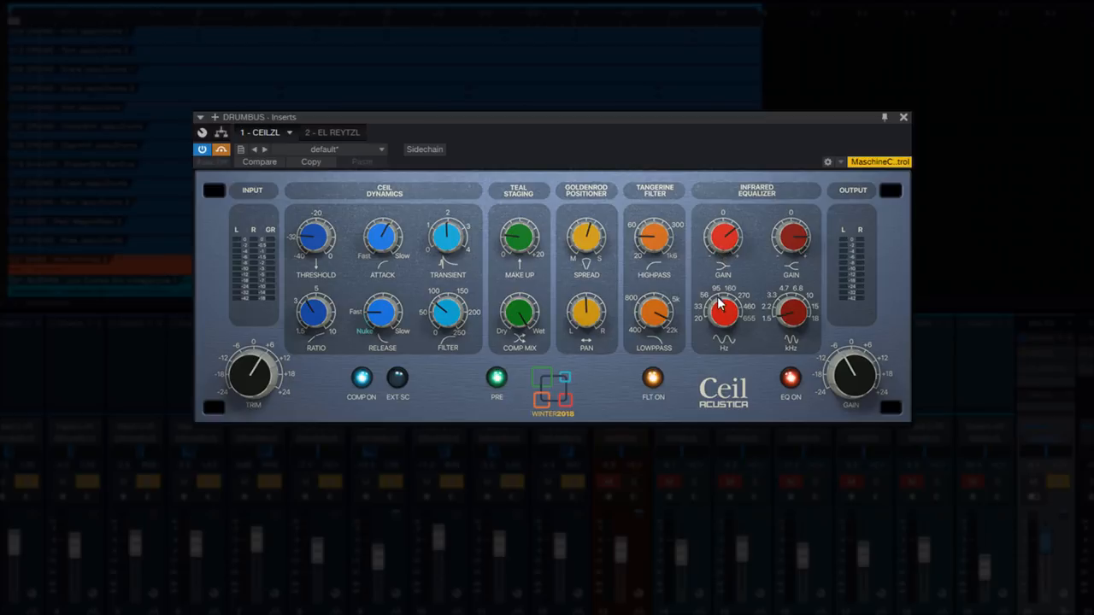